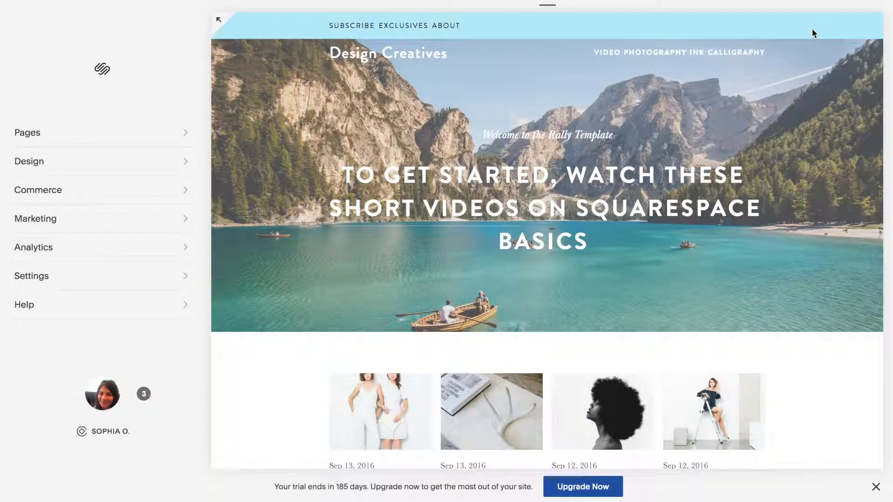
Open the Pages panel with the primary, secondary and footer navigation lists.
left_click(27, 133)
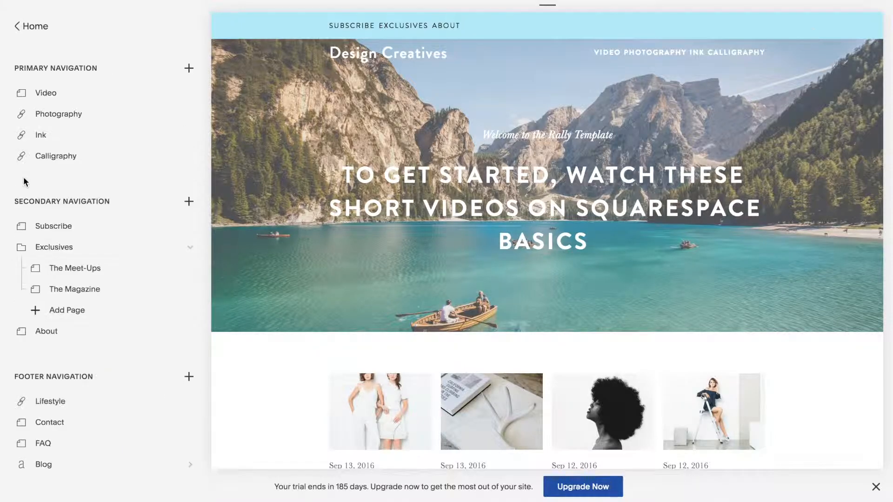
mouse_move(226, 346)
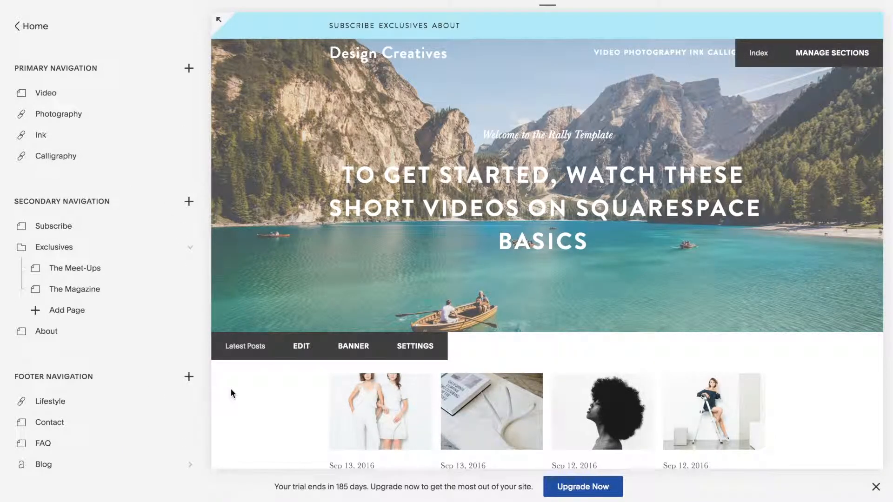
mouse_move(231, 388)
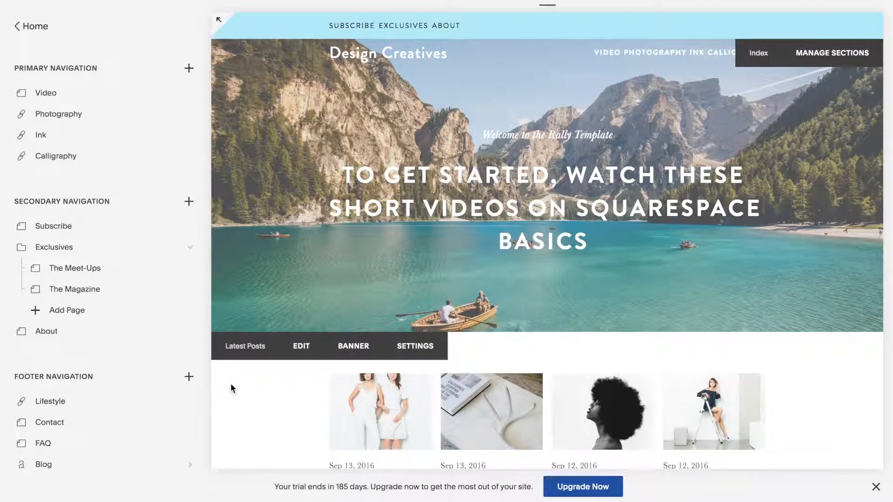
mouse_move(232, 377)
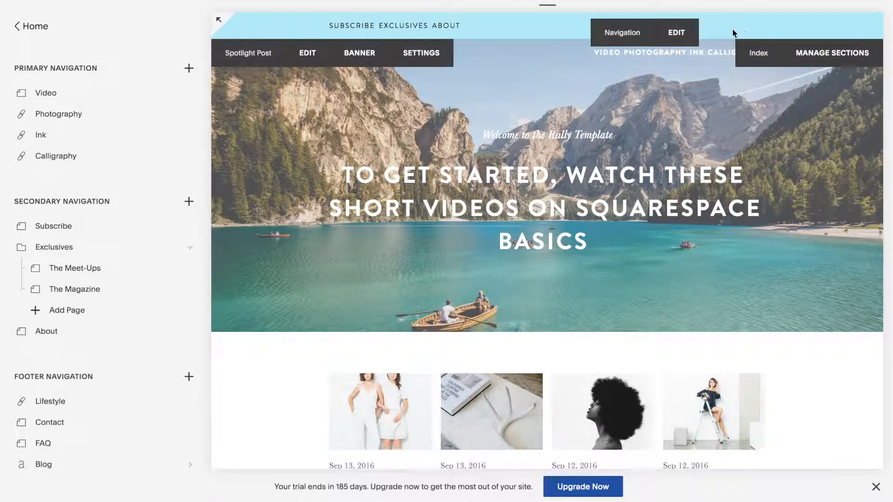
mouse_move(754, 29)
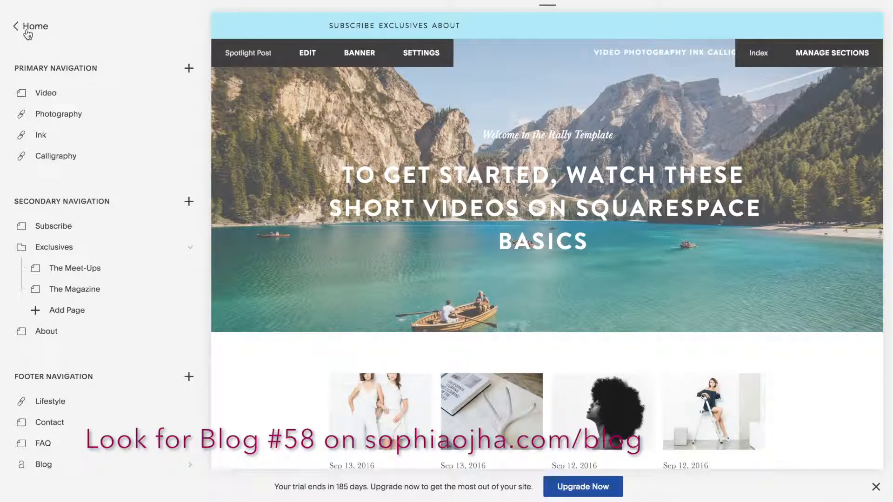
Browse the Site Styles header settings, then back out to the Design menu.
left_click(25, 25)
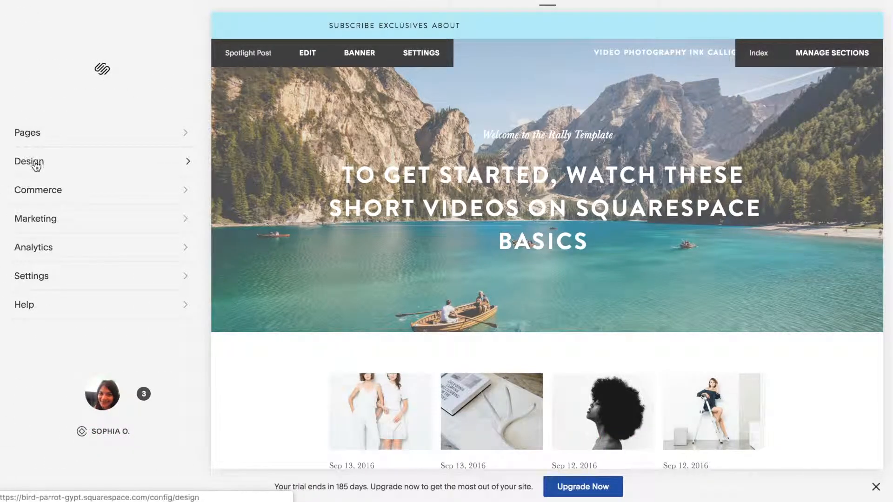
left_click(29, 162)
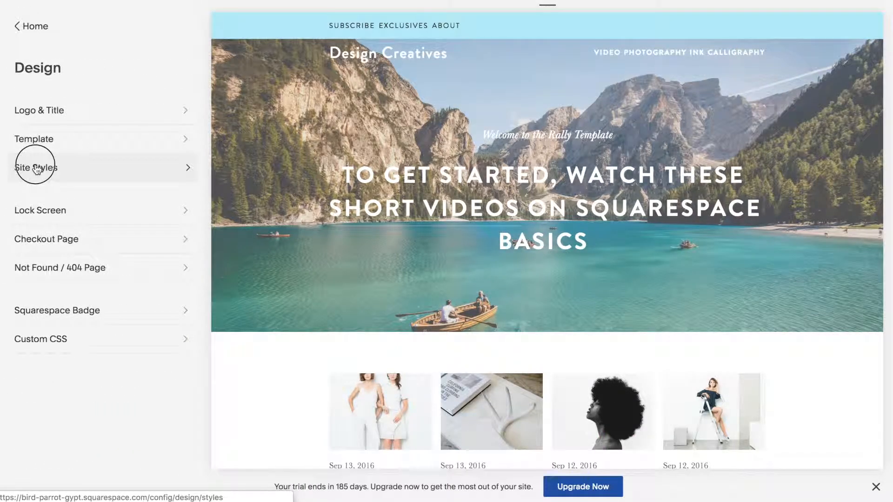
left_click(36, 168)
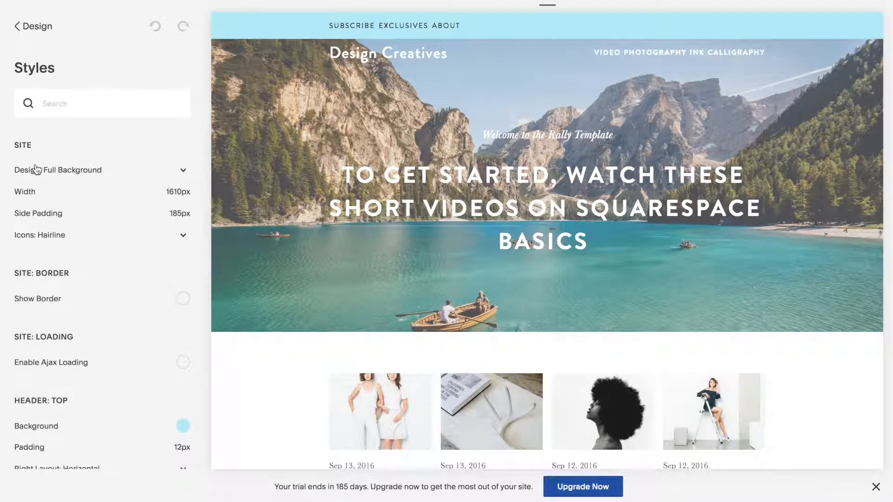
mouse_move(657, 27)
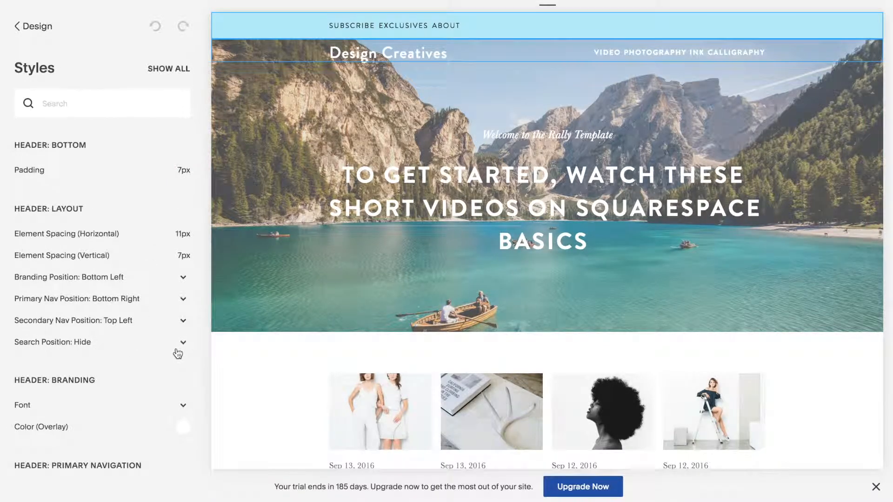
mouse_move(147, 347)
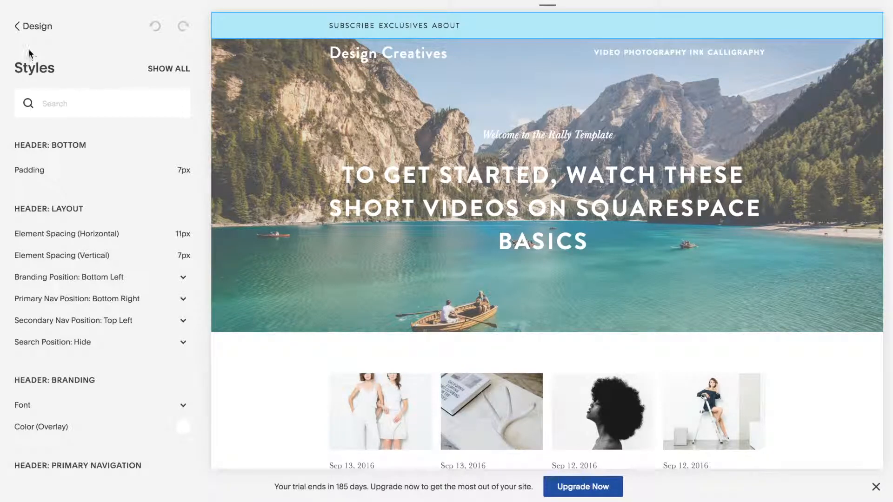
left_click(28, 26)
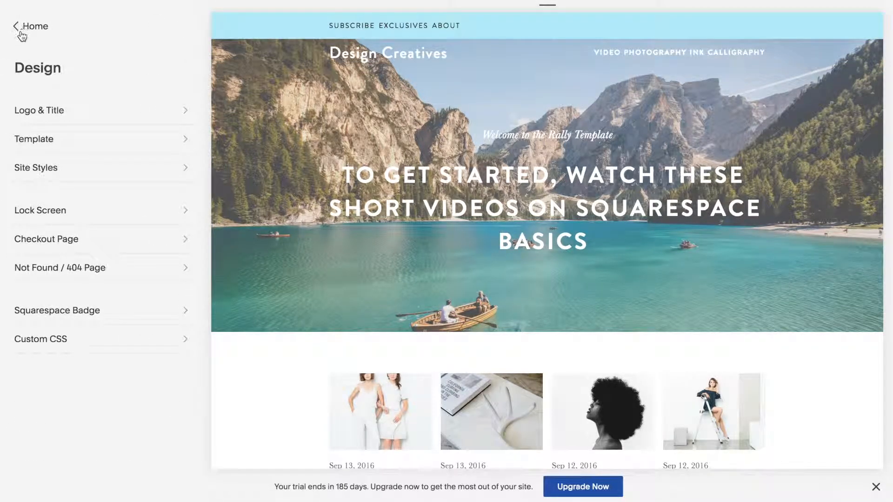
Create a Products page named 'Shop' under Secondary Navigation and open its product list.
left_click(19, 26)
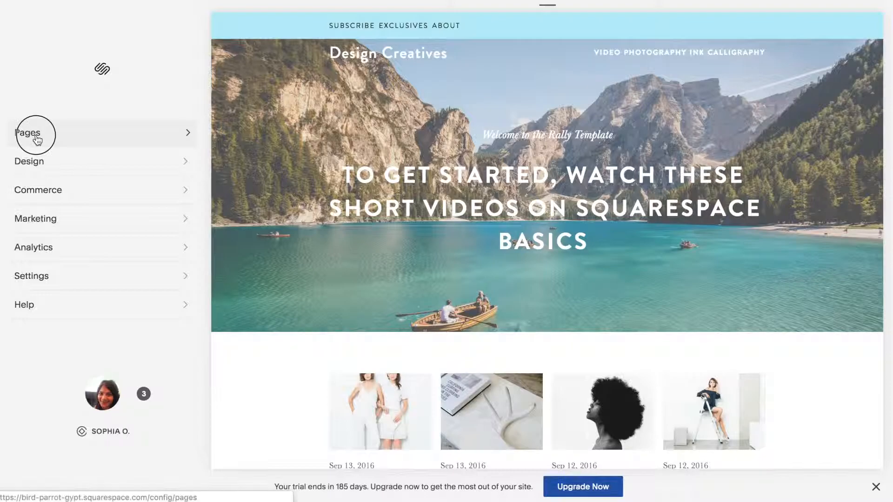
left_click(29, 132)
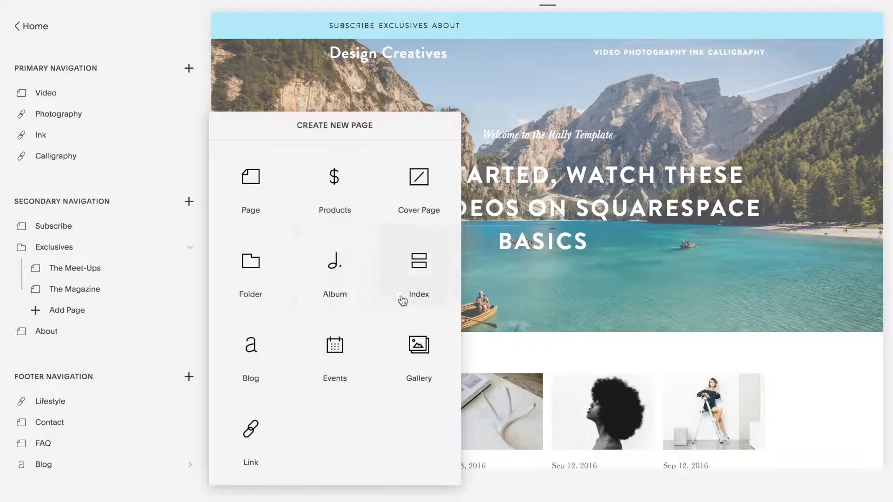
mouse_move(329, 180)
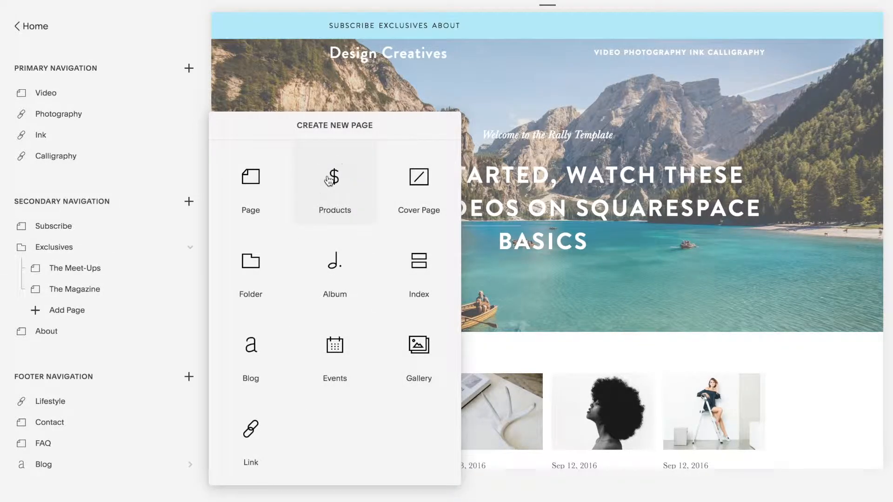
left_click(334, 178)
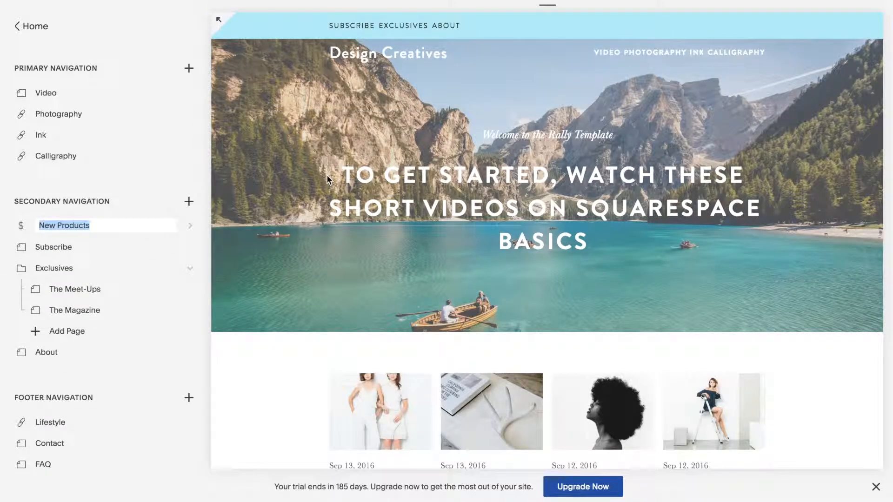
type("Shop")
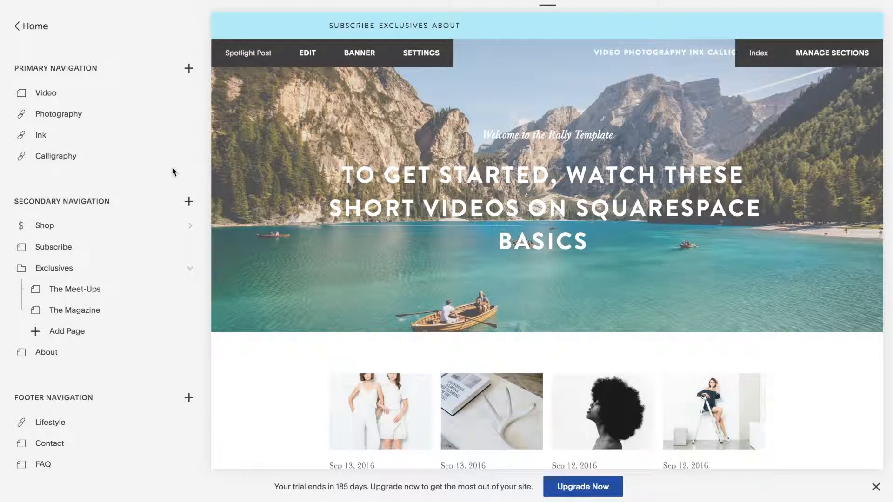
left_click(45, 225)
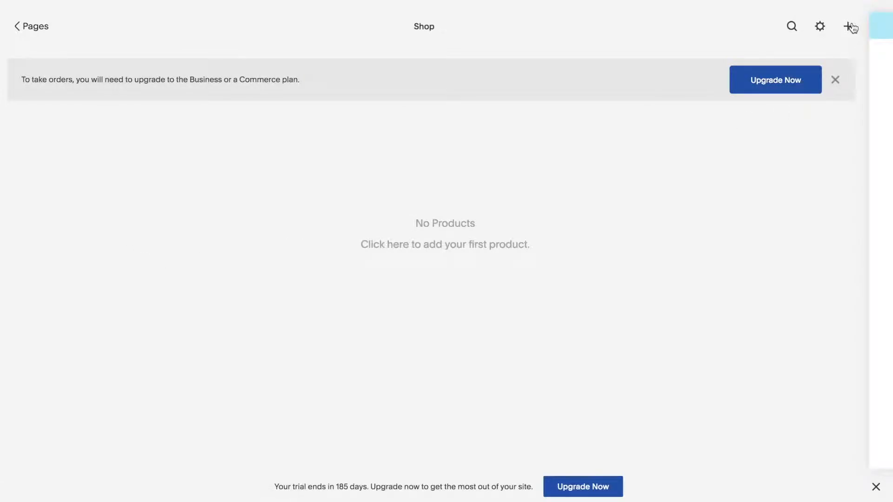
Add service product 'Product 1' priced at $300 and publish it.
left_click(848, 26)
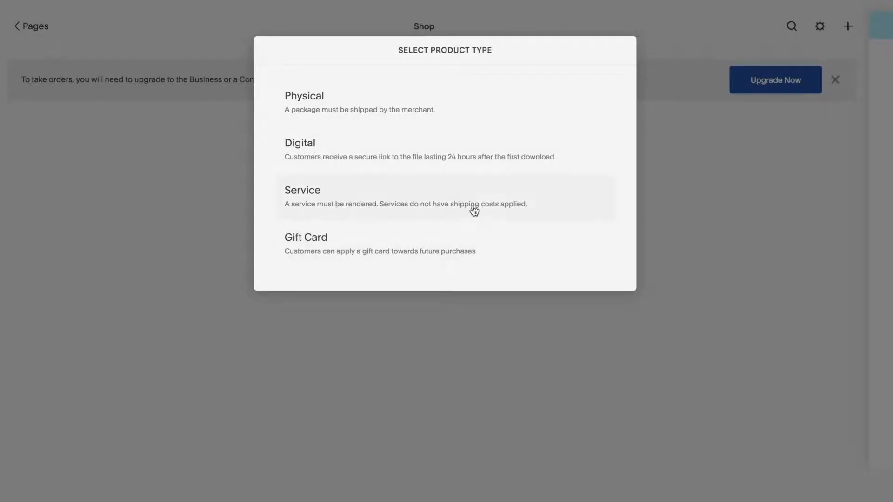
left_click(302, 191)
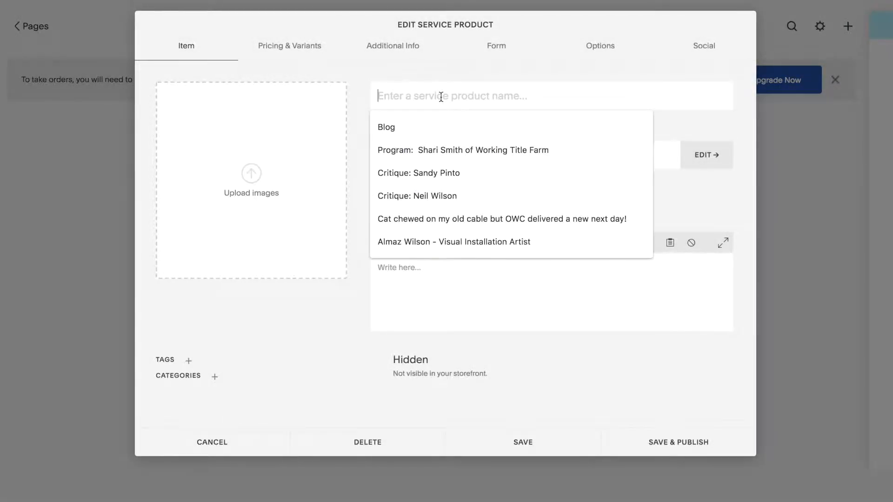
type("Product")
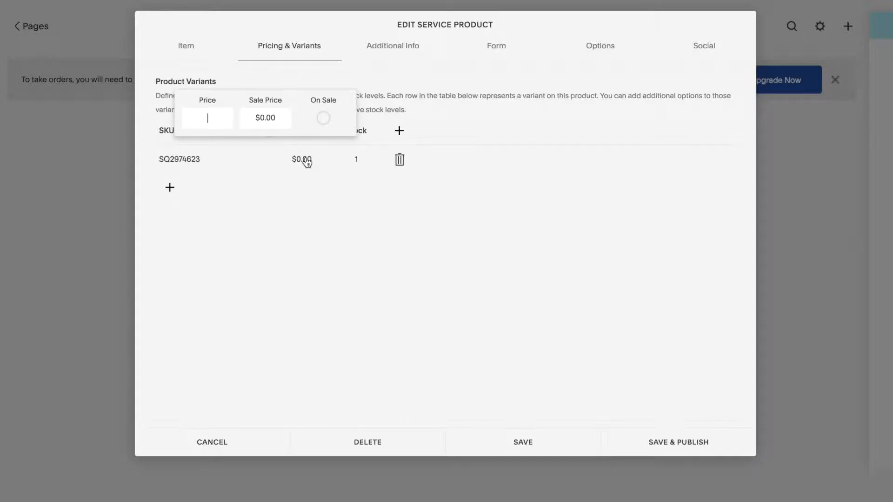
type("30")
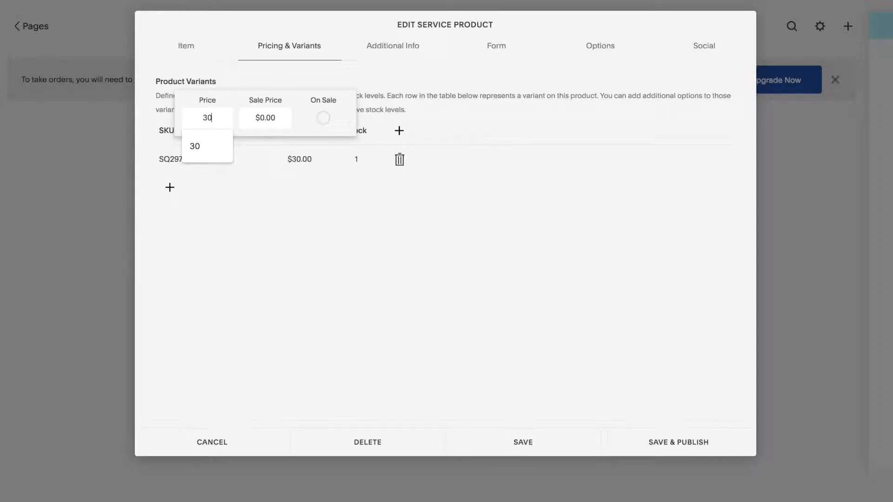
left_click(677, 442)
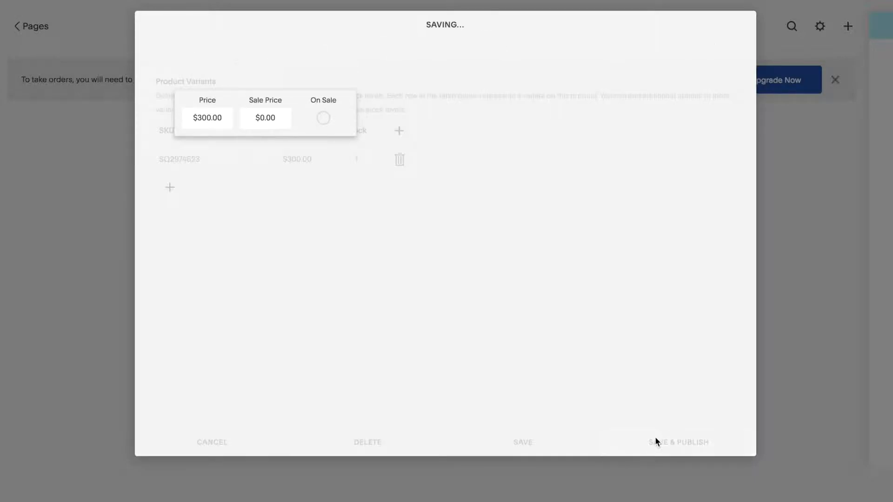
left_click(678, 442)
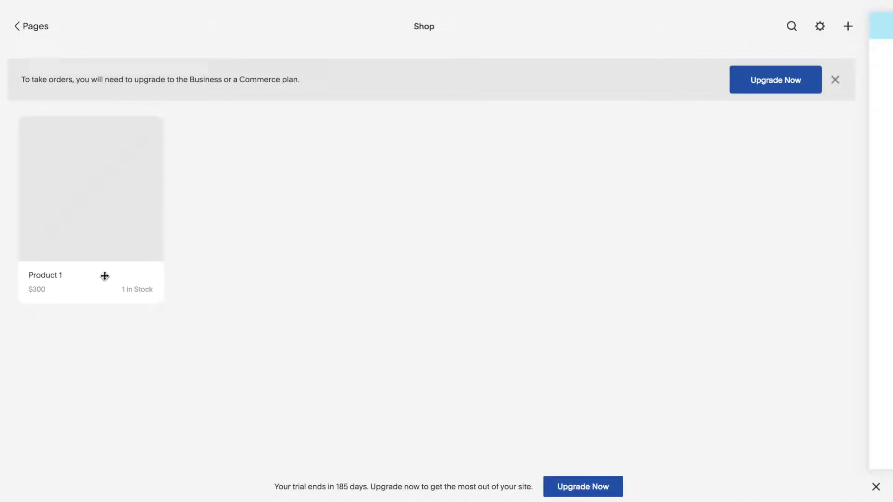
mouse_move(22, 36)
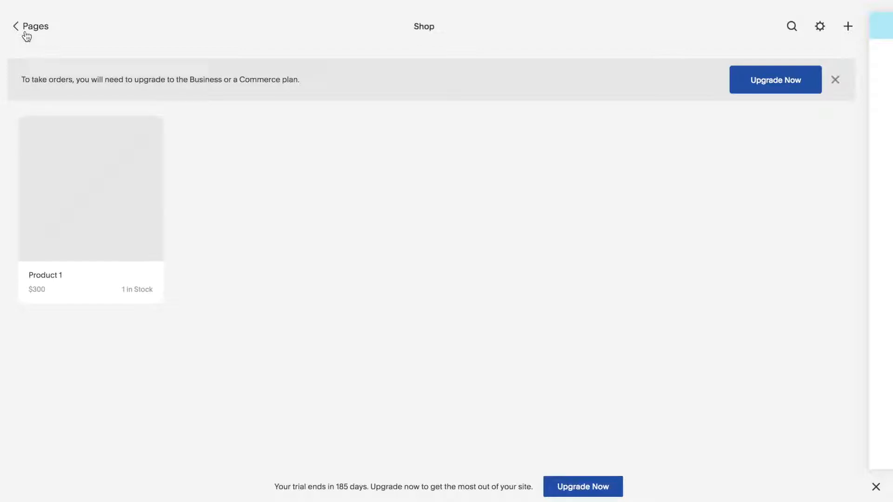
Leave the Shop product manager through Pages back to the main menu.
left_click(17, 25)
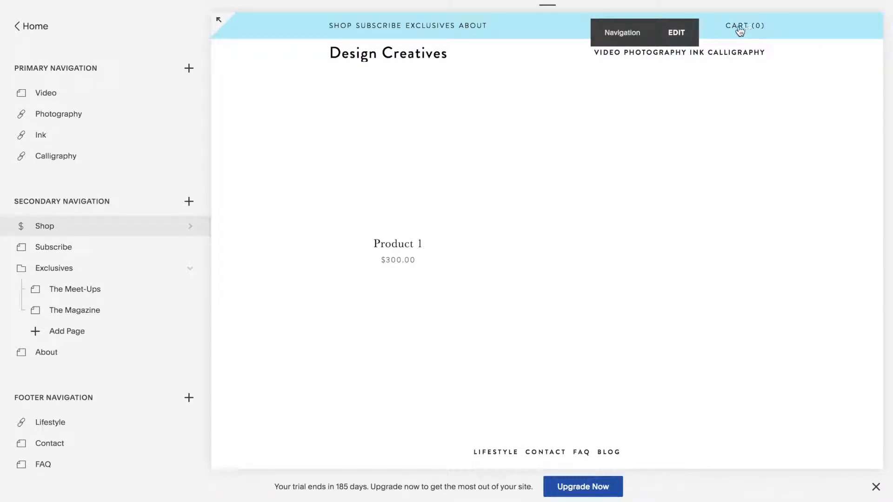
mouse_move(766, 30)
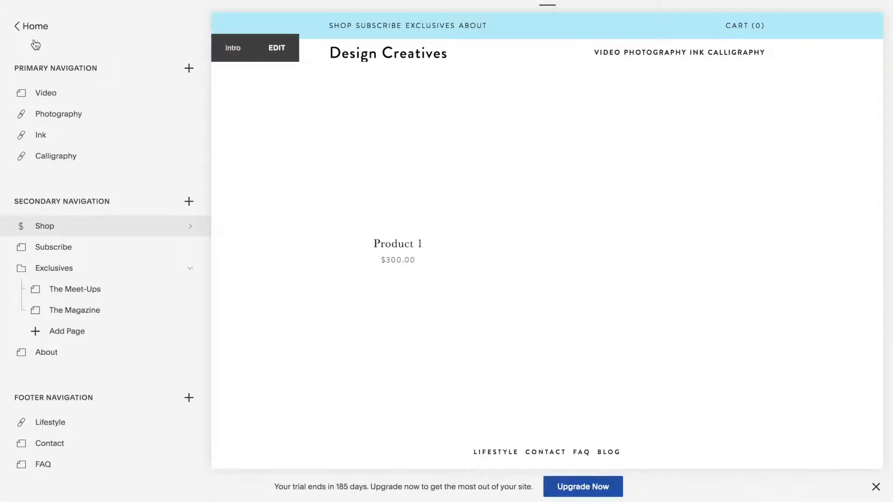
left_click(30, 26)
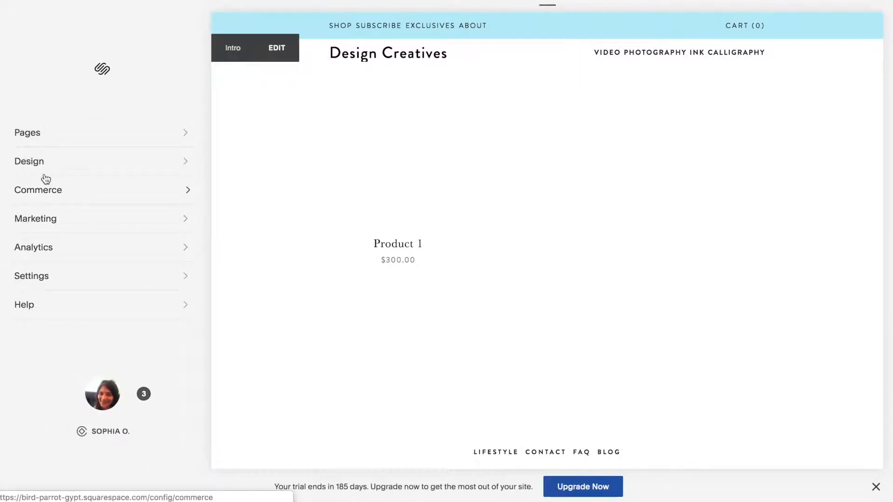
In Site Styles, set the header Cart Style to the Cart icon.
left_click(29, 161)
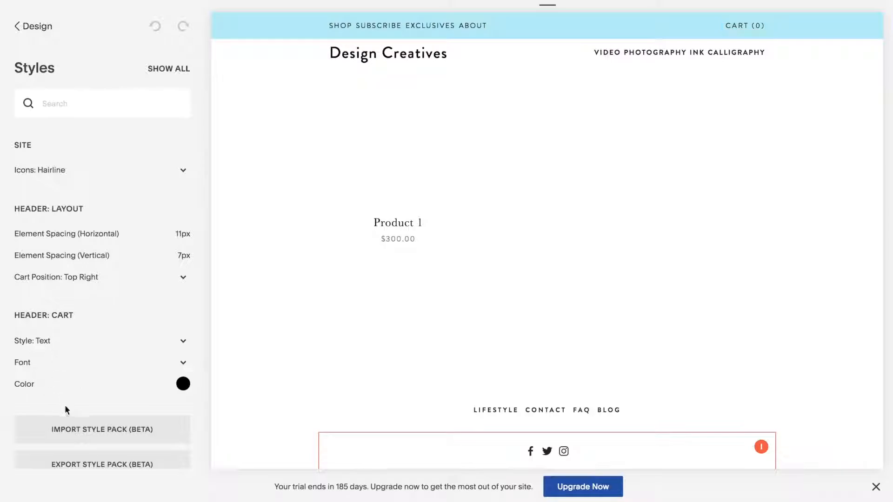
scroll("down", 3)
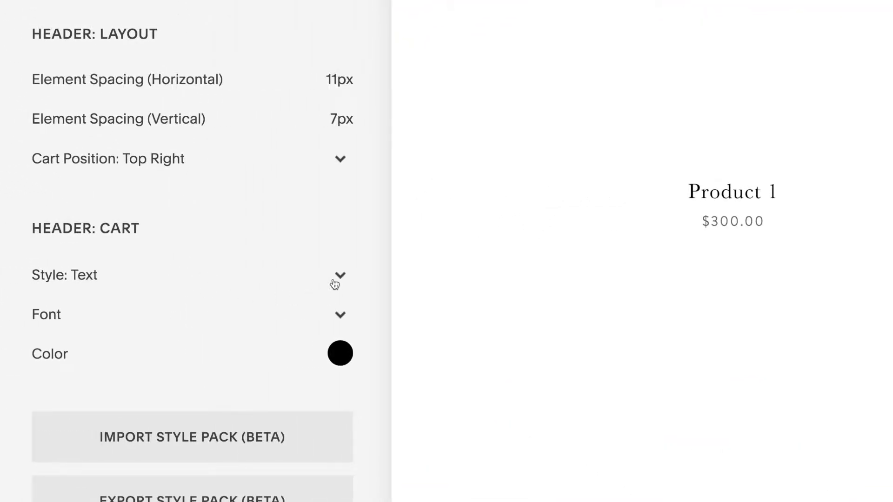
left_click(339, 283)
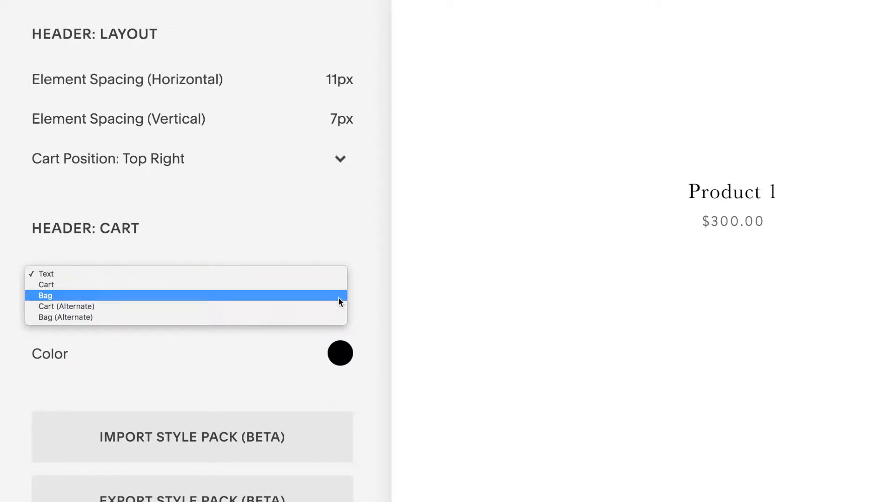
mouse_move(336, 318)
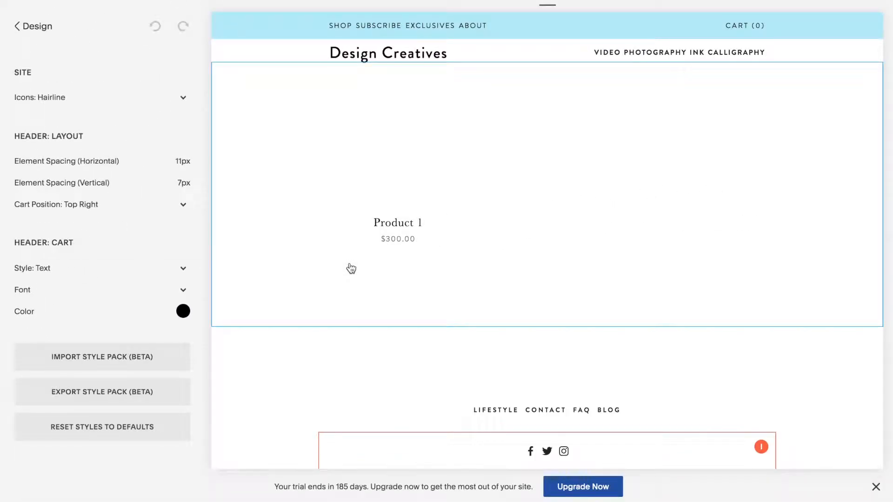
left_click(93, 268)
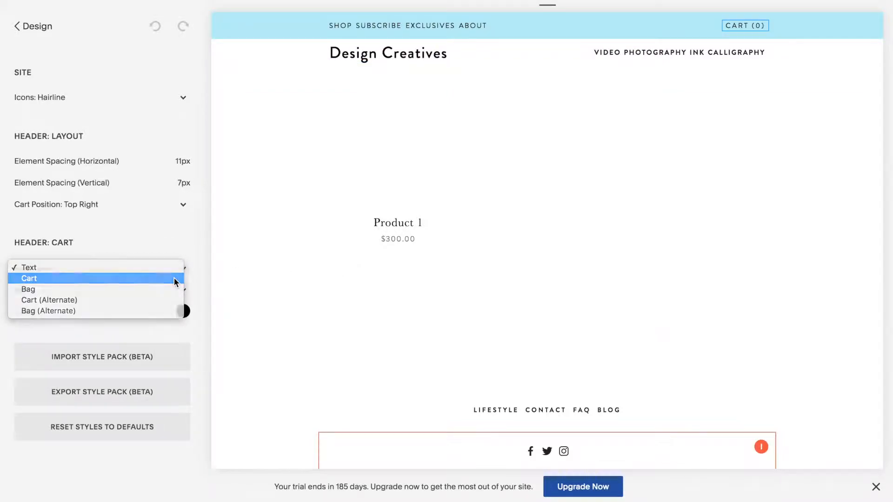
left_click(28, 279)
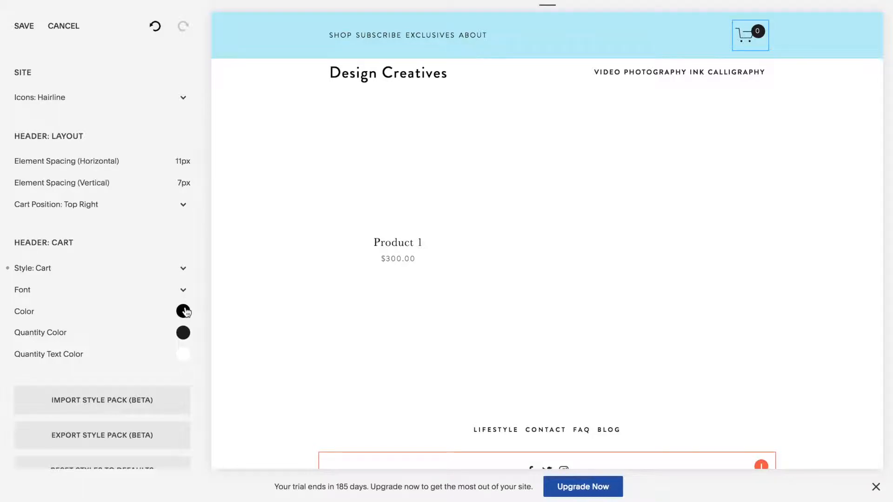
Recolor the header cart icon a light purple.
left_click(183, 311)
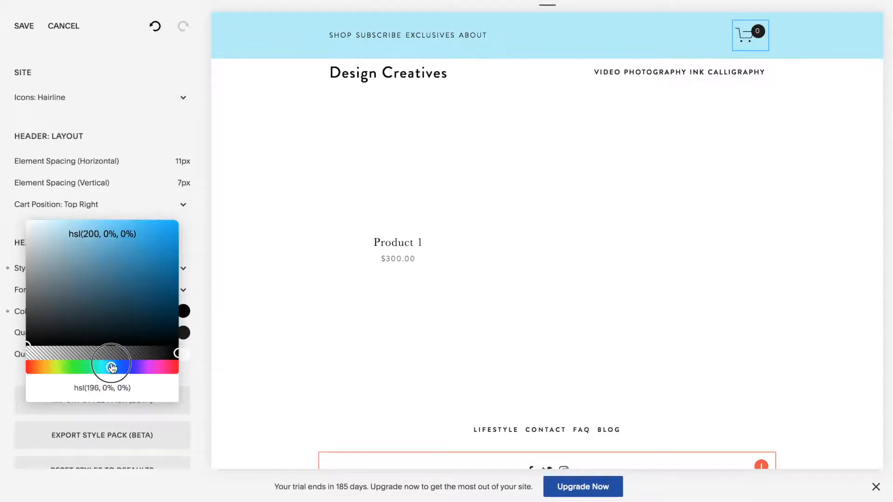
left_click_drag(111, 367, 130, 366)
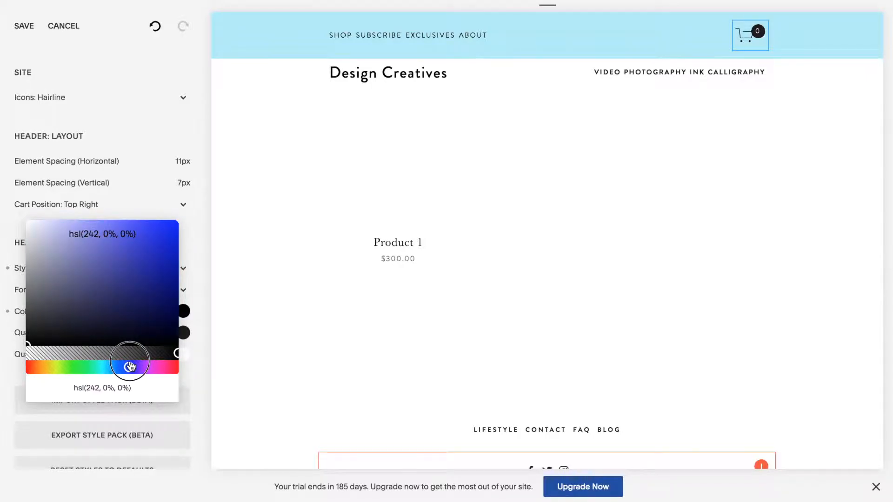
left_click_drag(129, 361, 129, 272)
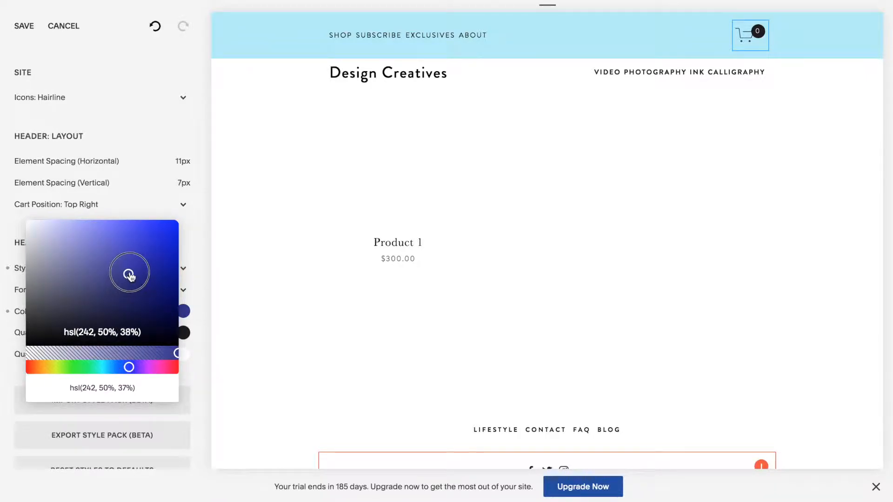
left_click_drag(130, 272, 87, 238)
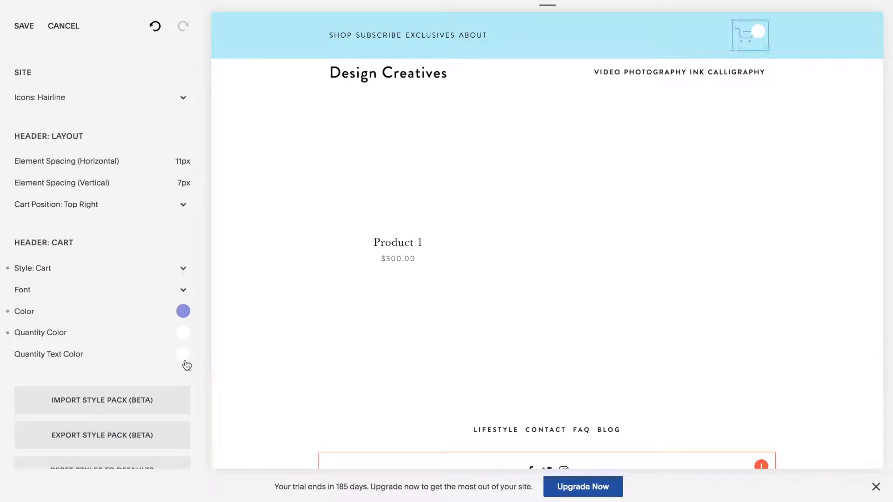
Set the cart badge's Quantity Text Color to black.
left_click(183, 354)
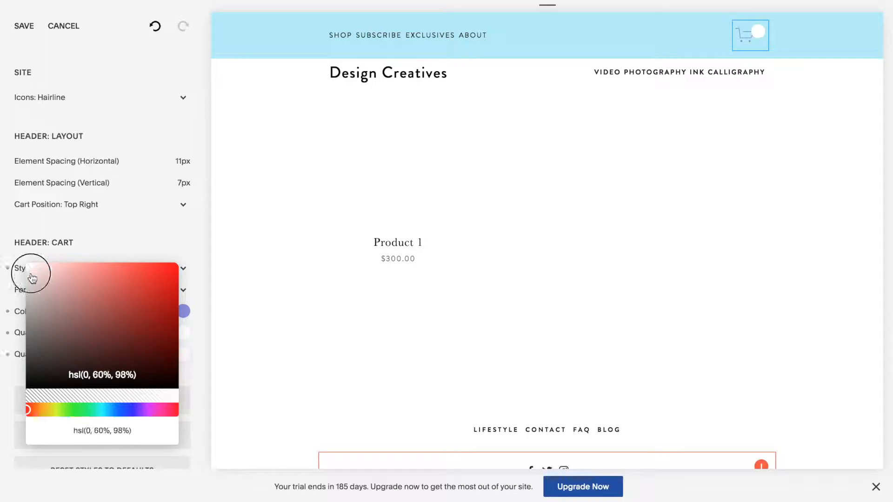
left_click_drag(31, 276, 30, 388)
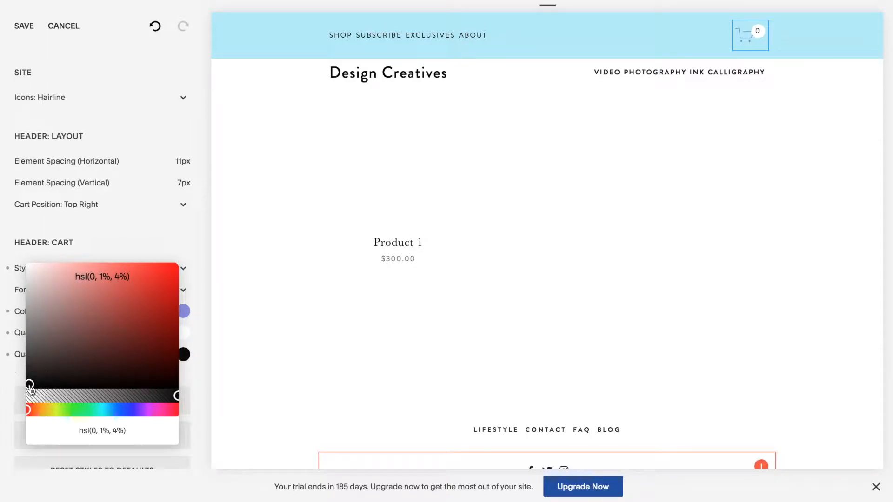
left_click(128, 298)
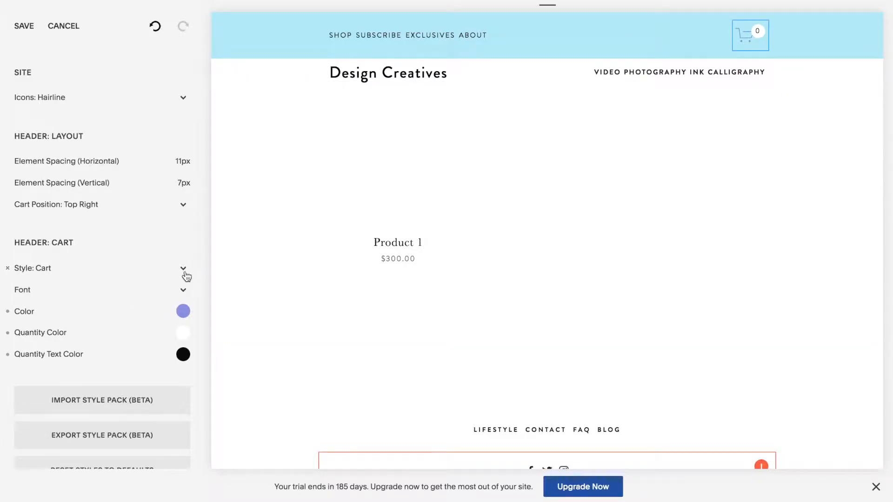
Switch the header cart style to Bag with a near-black color.
left_click(183, 268)
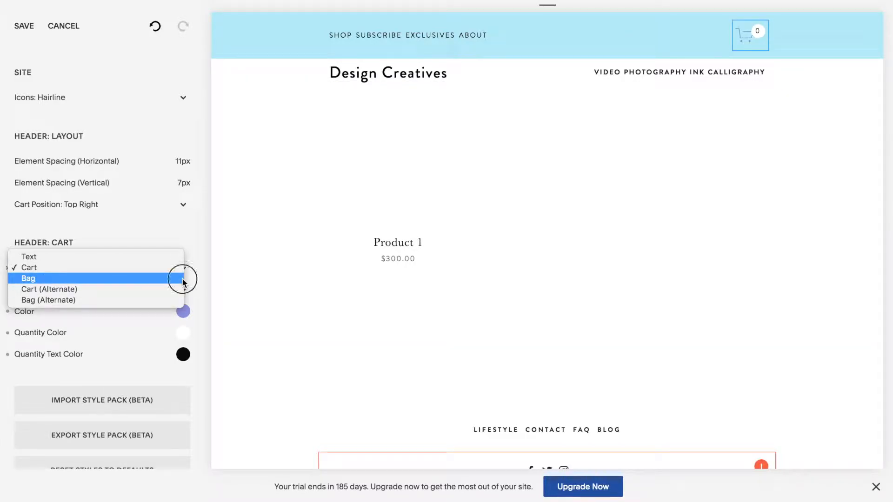
left_click(28, 278)
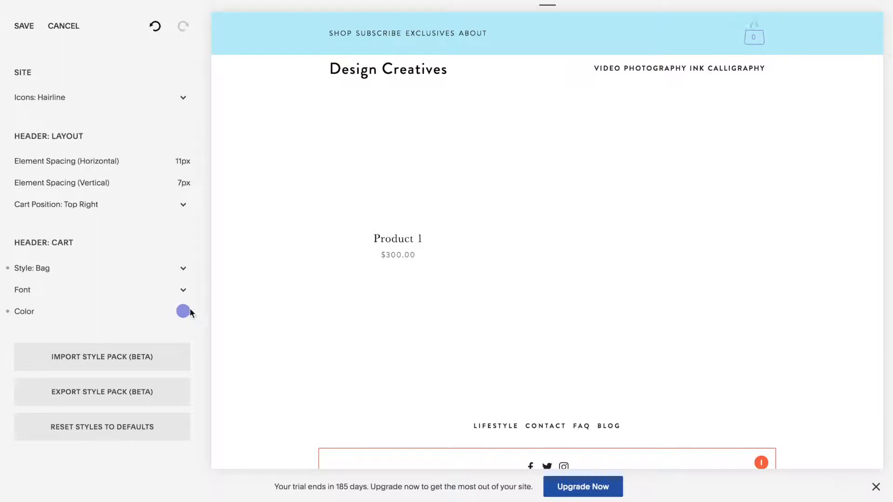
left_click(181, 311)
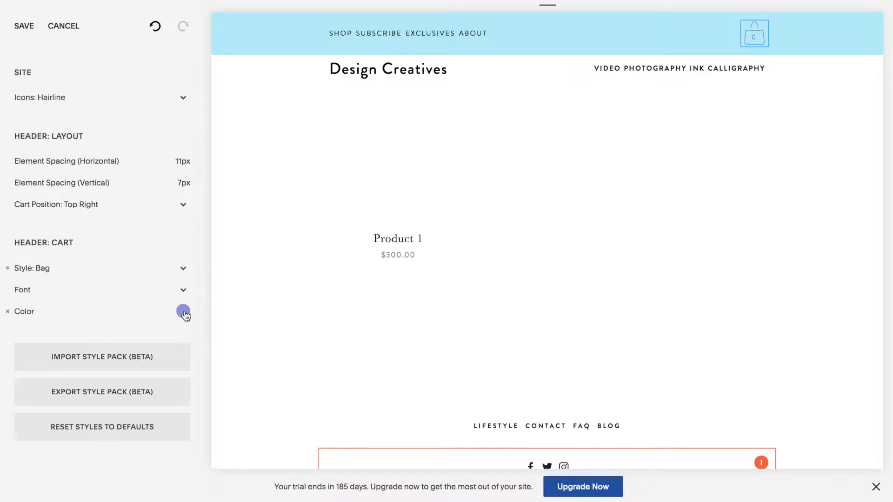
left_click(182, 311)
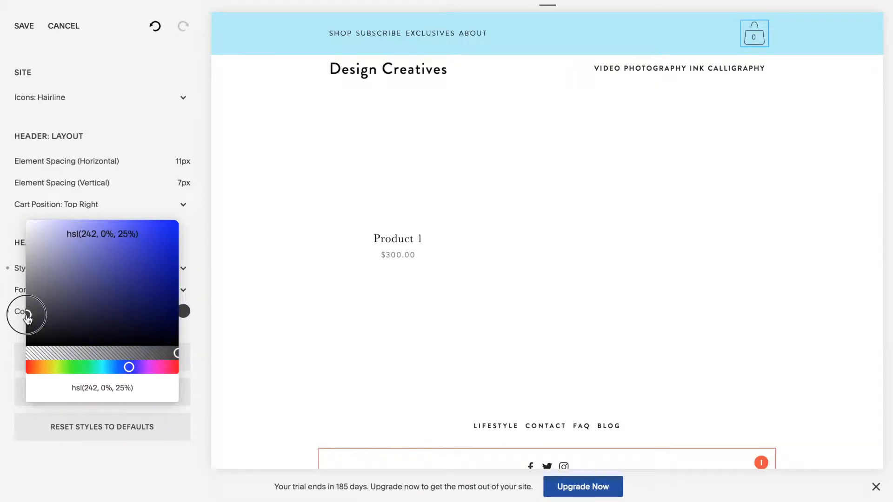
left_click(154, 204)
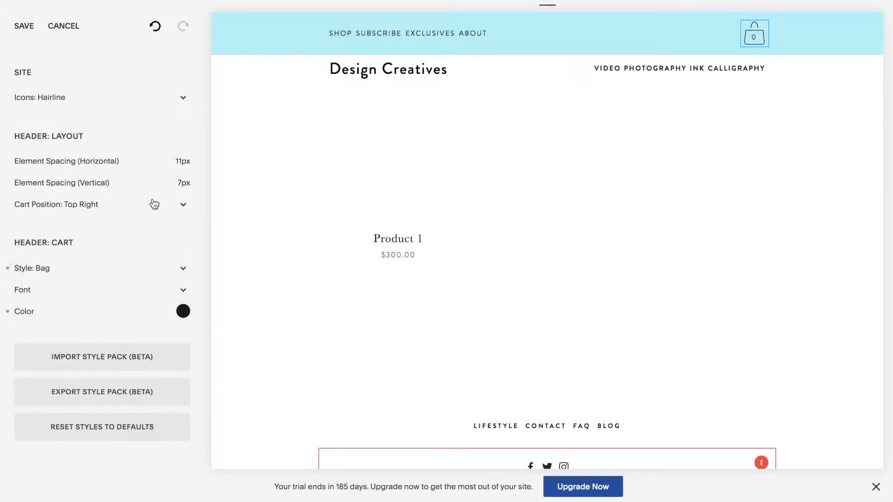
left_click(22, 289)
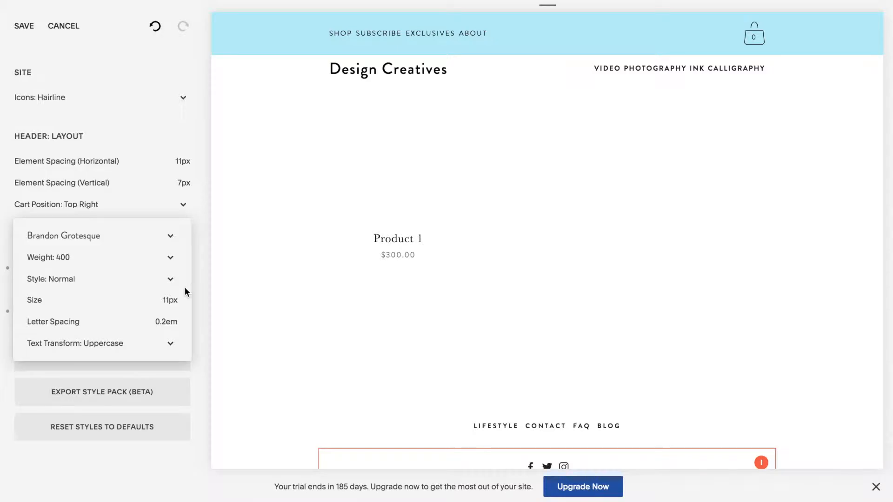
left_click(64, 236)
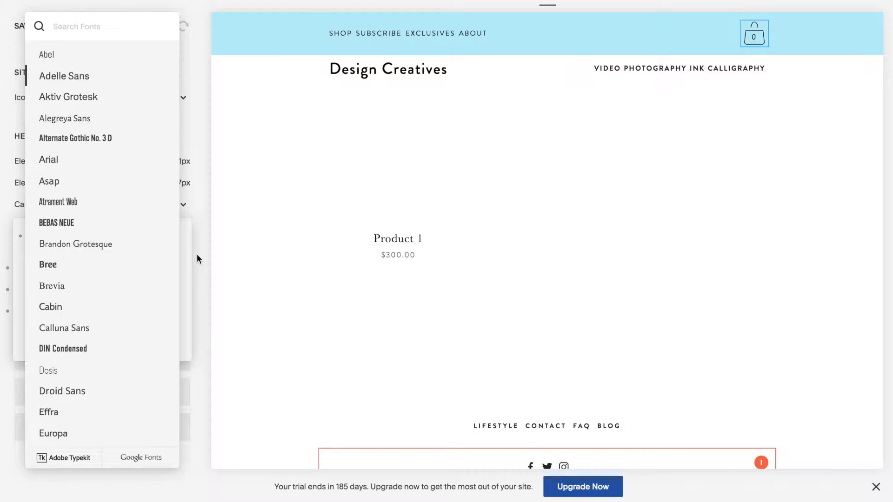
left_click(63, 76)
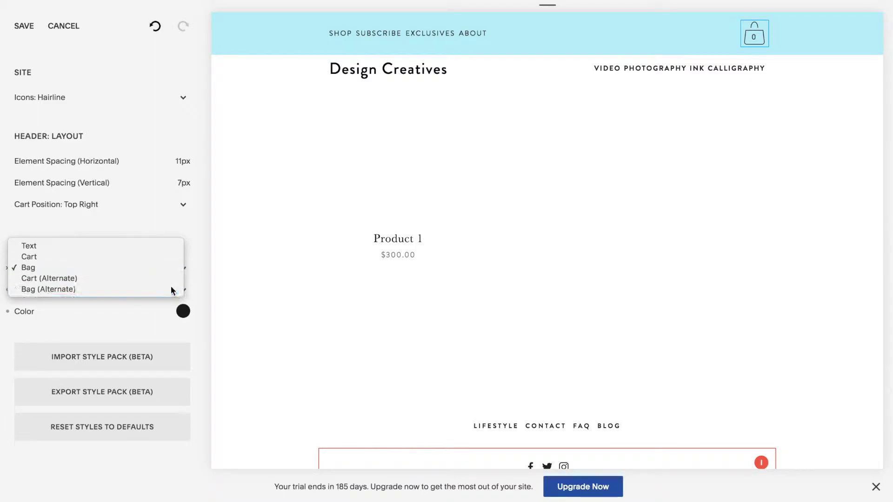
Try Bag (Alternate), Cart and Cart (Alternate) styles, then settle on Text.
left_click(45, 289)
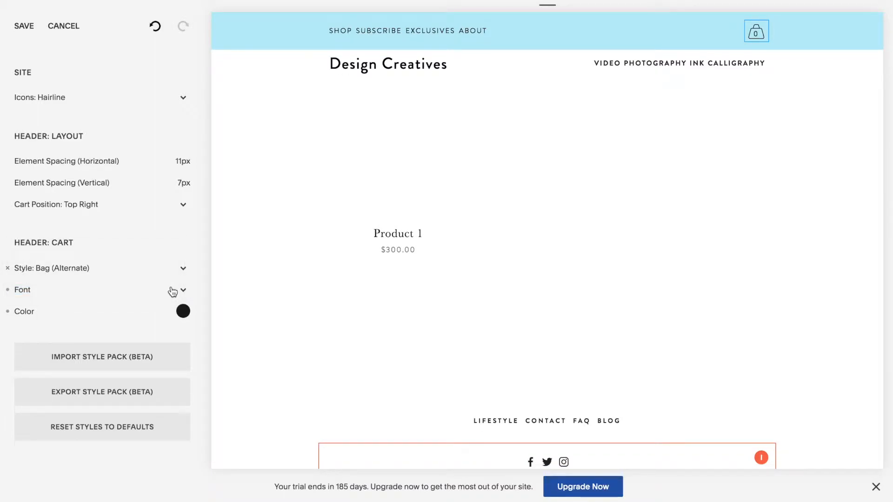
mouse_move(185, 274)
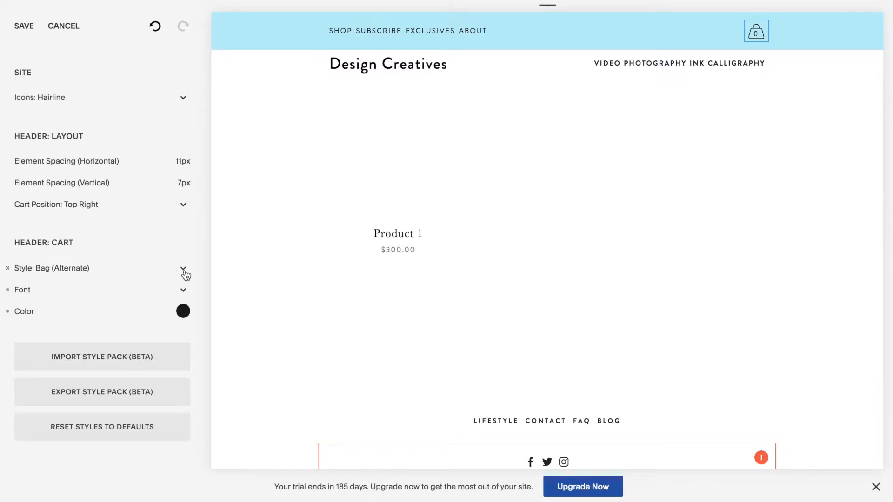
left_click(184, 268)
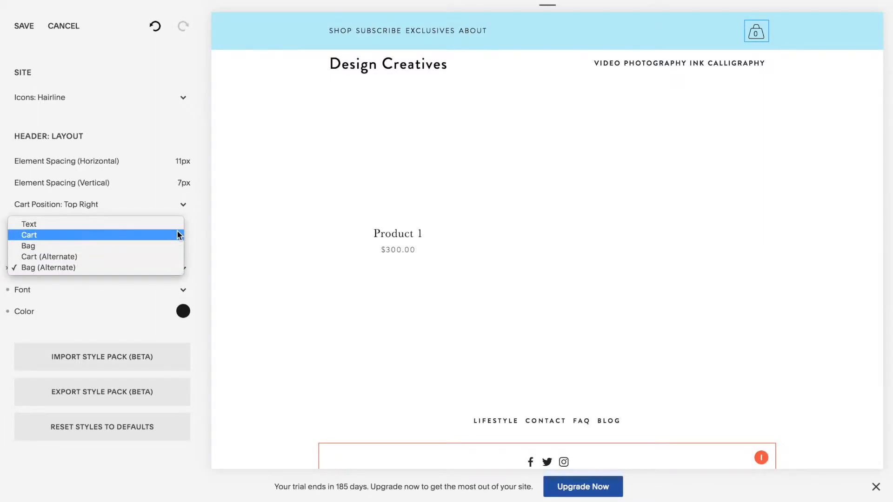
left_click(28, 235)
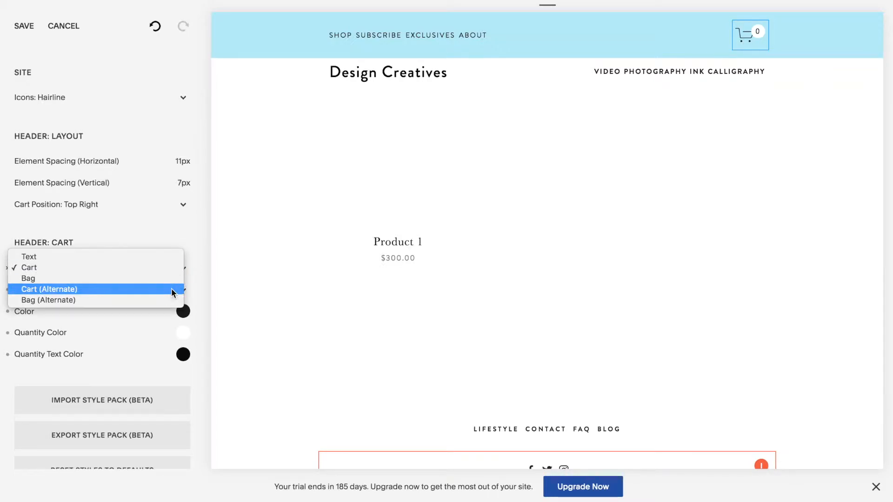
left_click(50, 289)
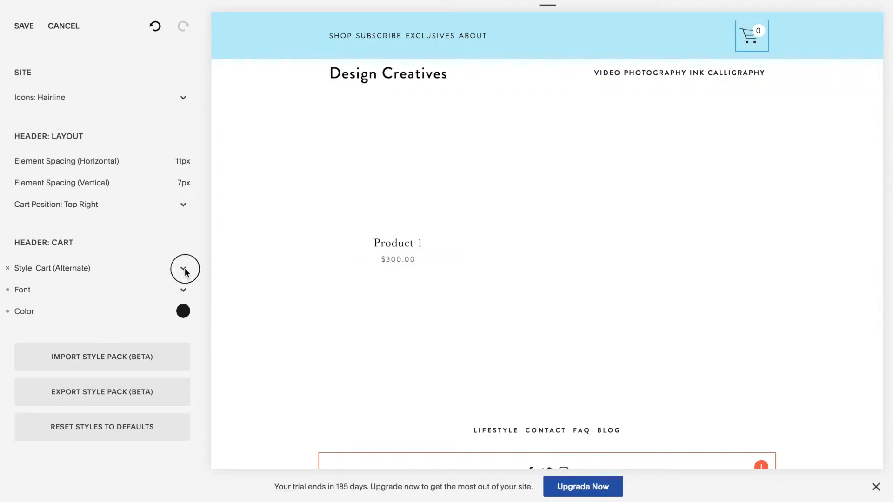
left_click(183, 268)
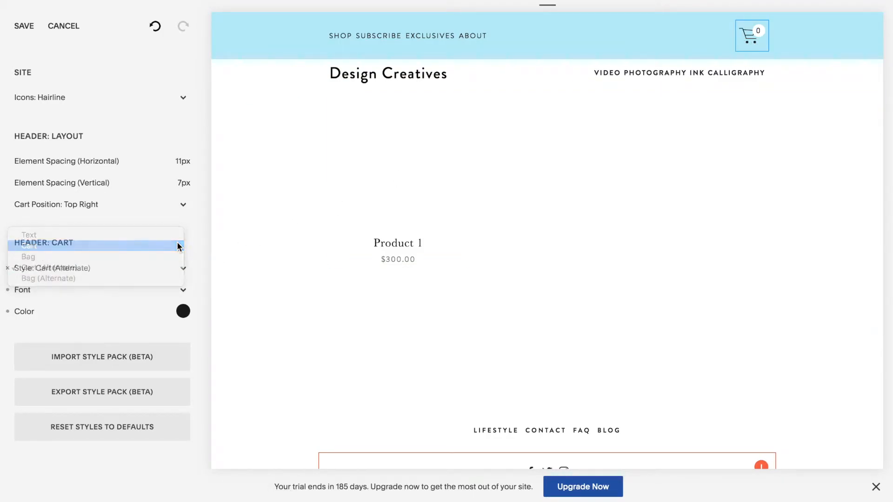
left_click(29, 246)
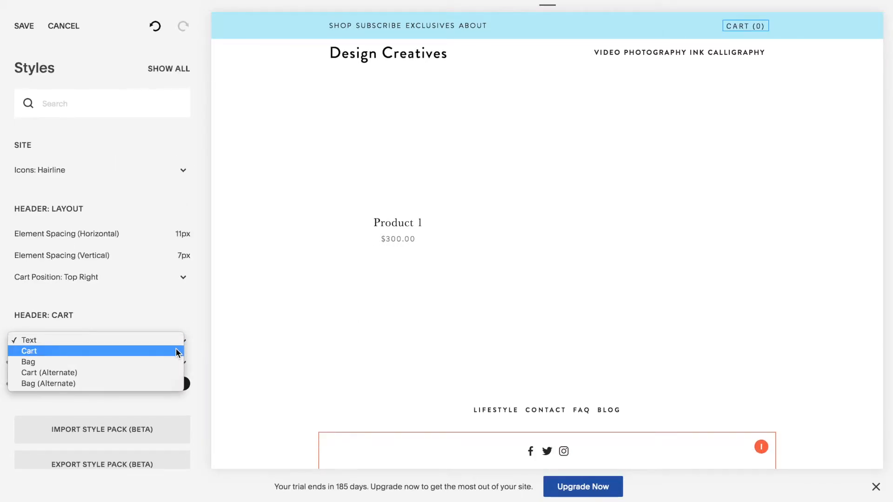
left_click(28, 362)
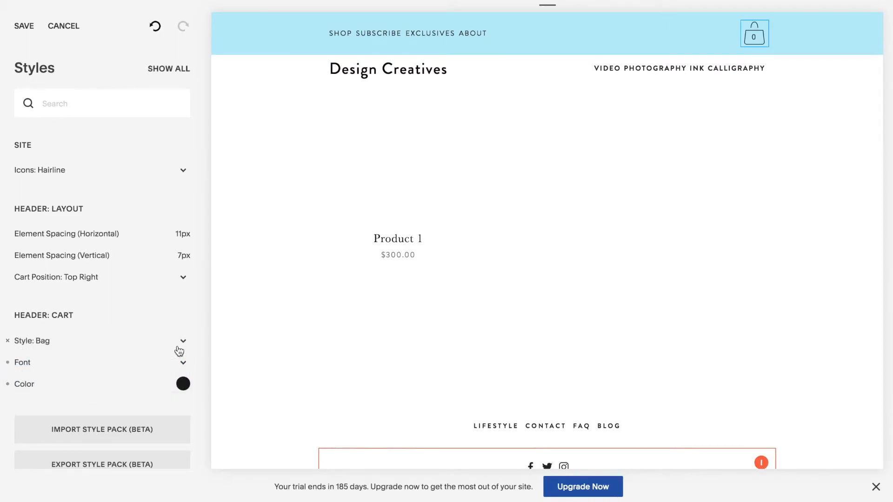
left_click(183, 341)
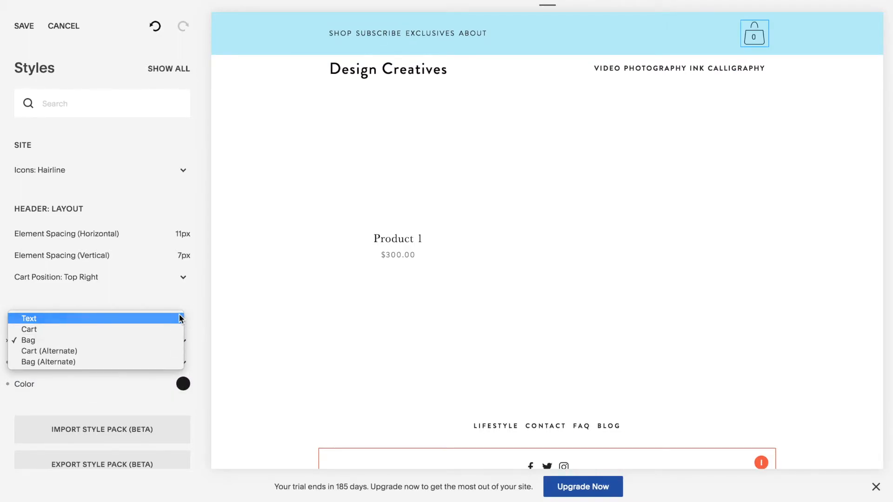
left_click(29, 318)
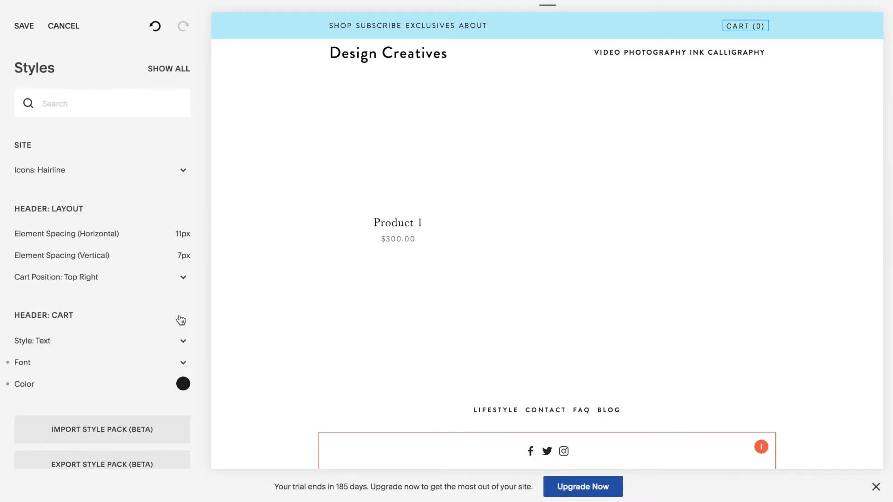
mouse_move(773, 30)
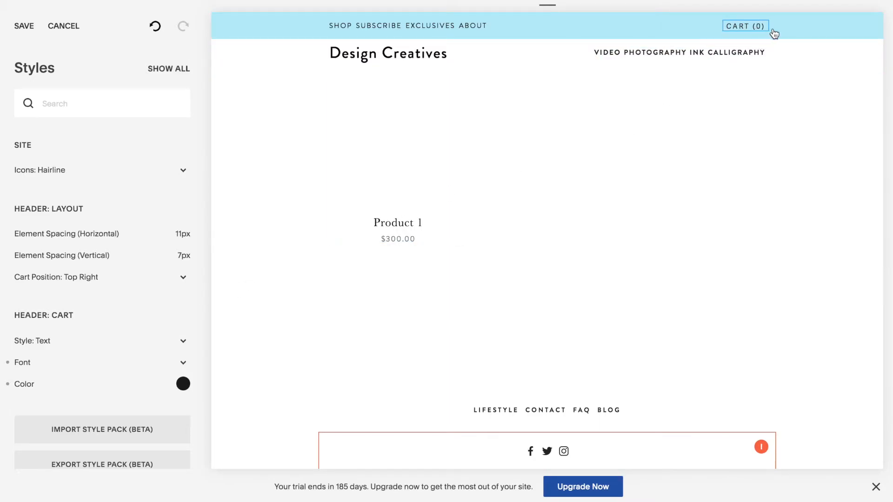
mouse_move(767, 31)
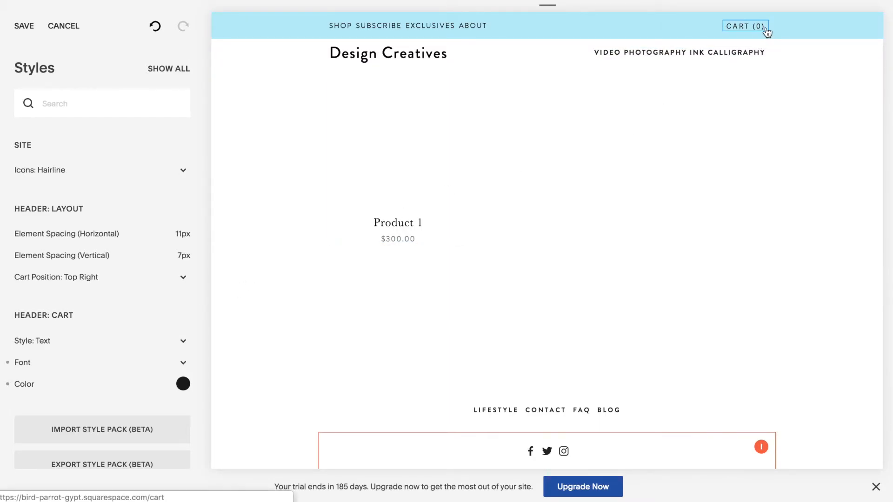